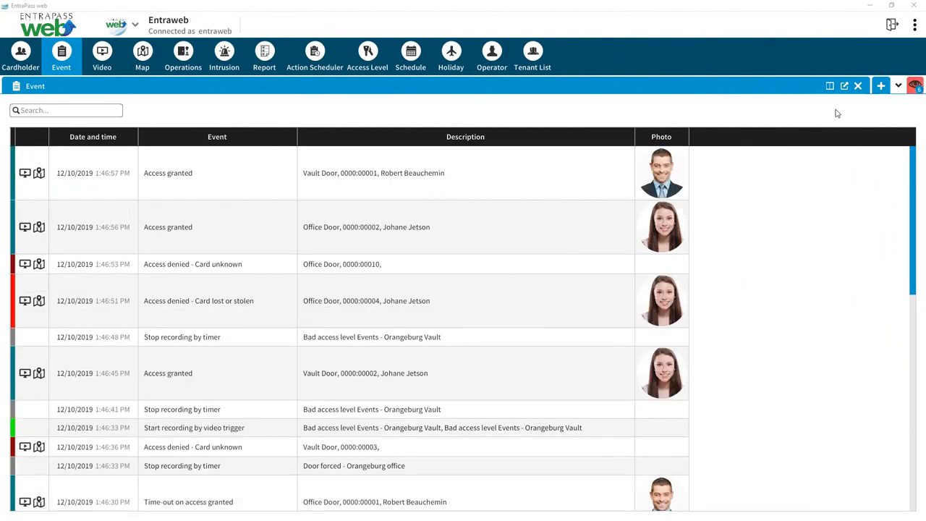
Split the Event tab and load the Operations panel with Orangeburg doors, relays and inputs
click(881, 85)
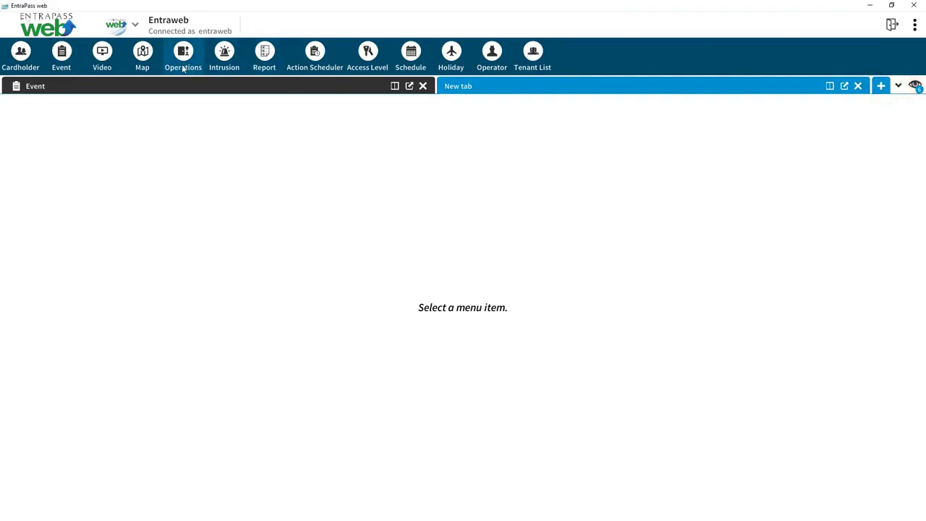
click(182, 55)
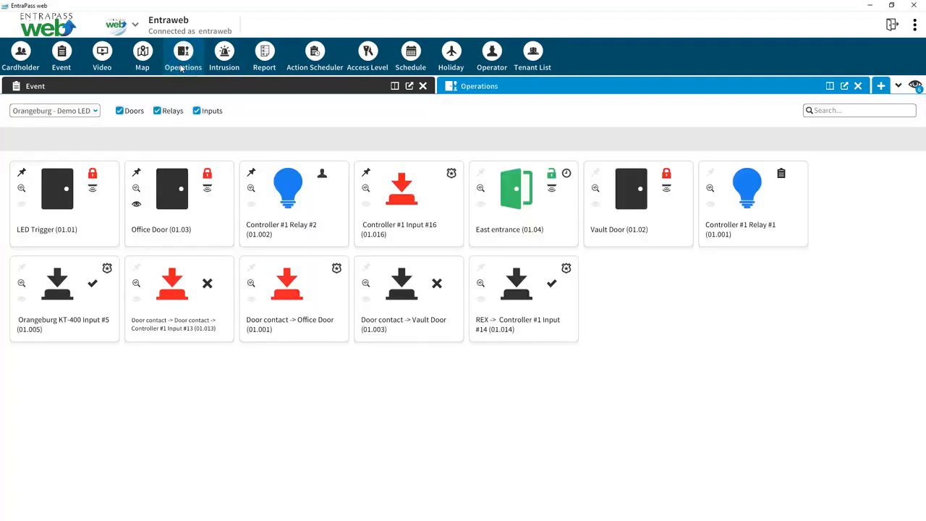
click(182, 57)
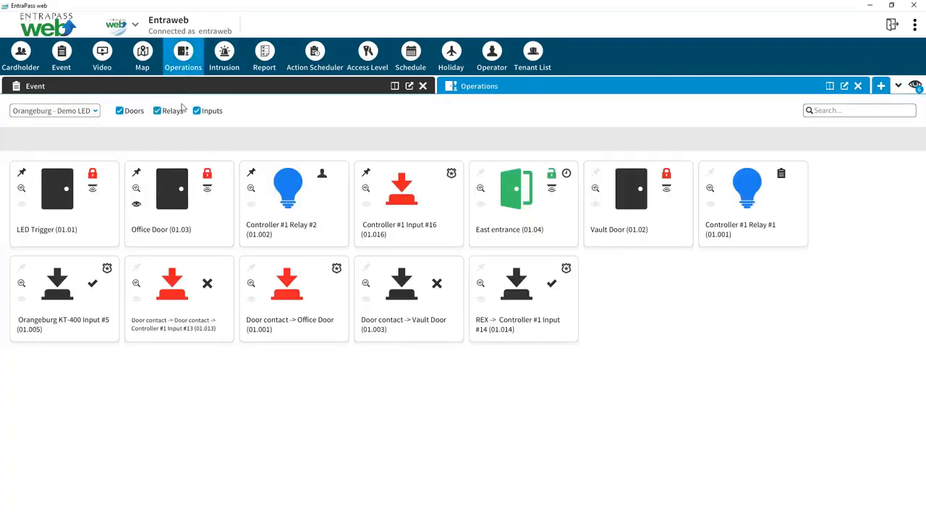
mouse_move(355, 84)
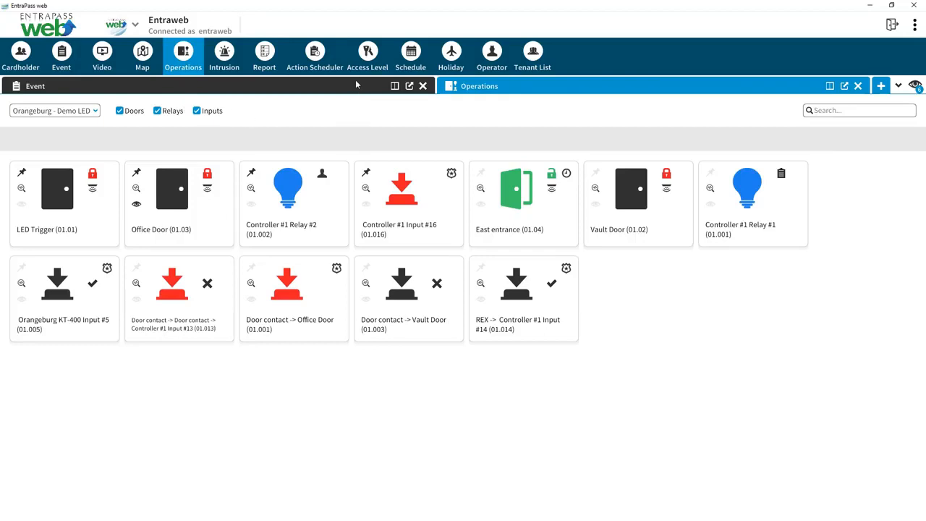
Pop Operations out to a window, dock it back beside Event, and add a third empty tab
click(61, 56)
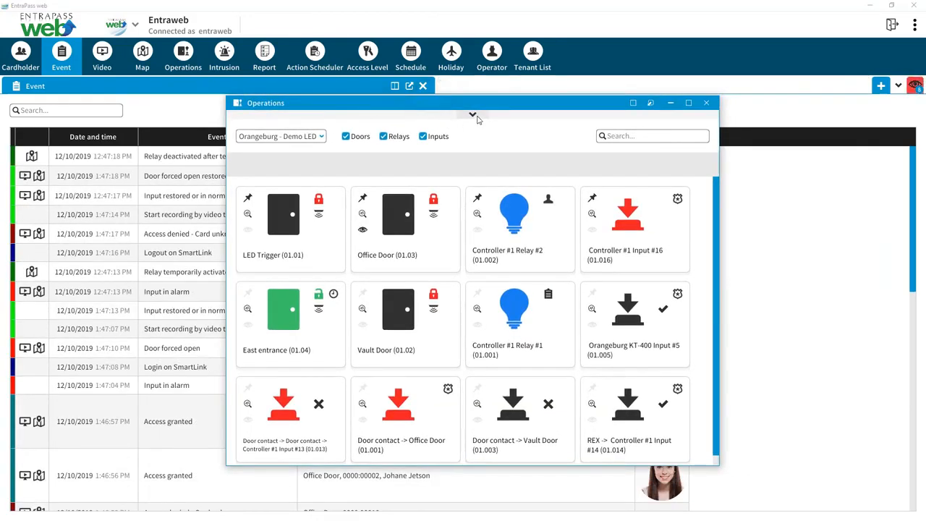
click(471, 116)
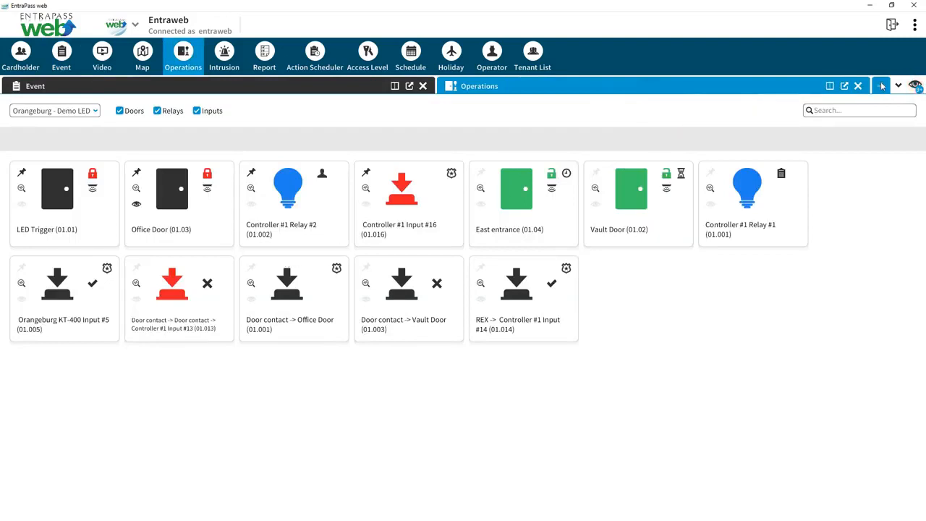
click(880, 85)
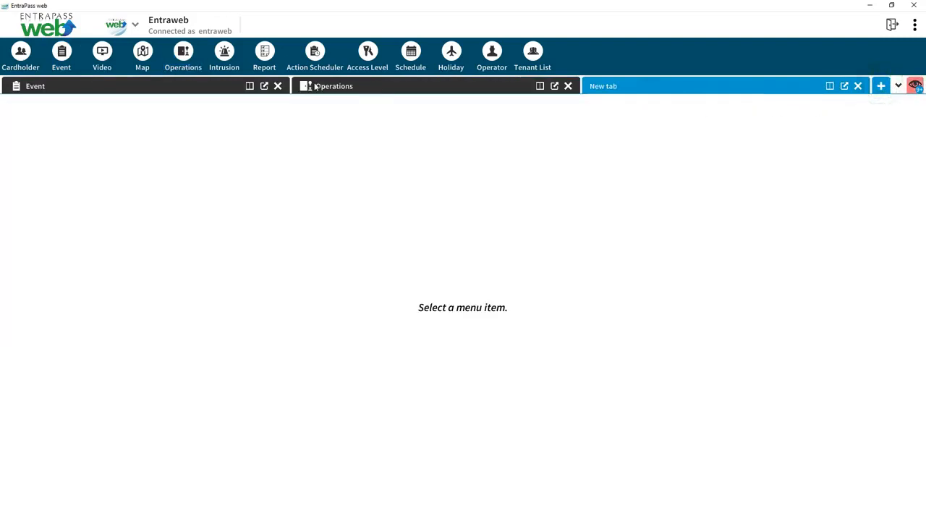
Load a second Operations panel into the third tab and split it for an Event list
click(182, 55)
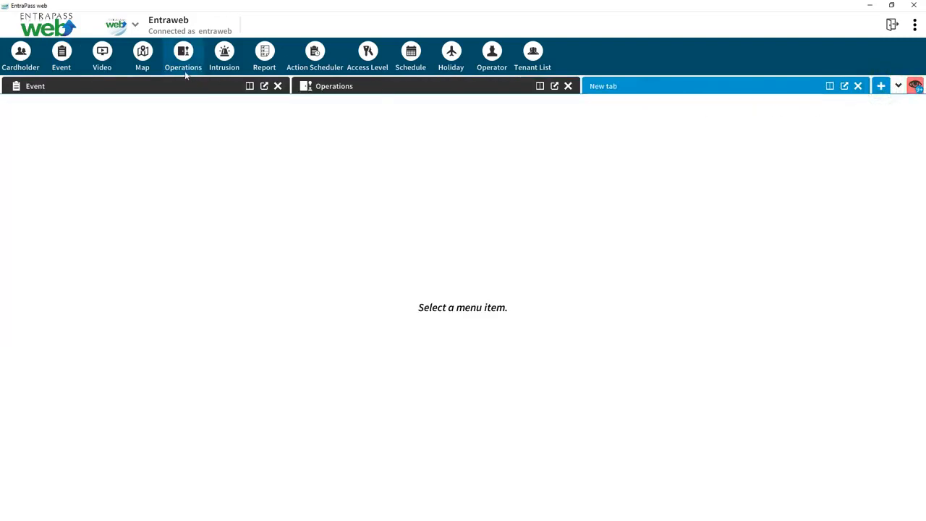
click(182, 55)
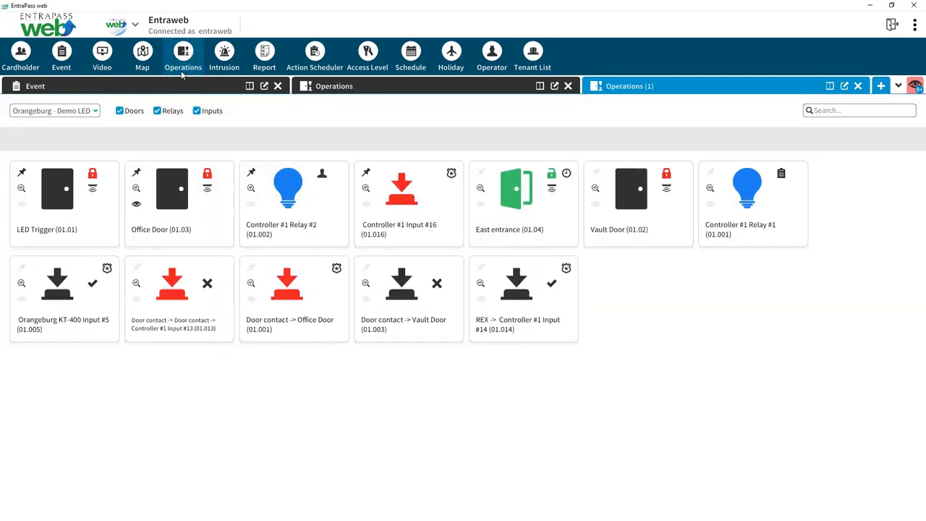
click(182, 55)
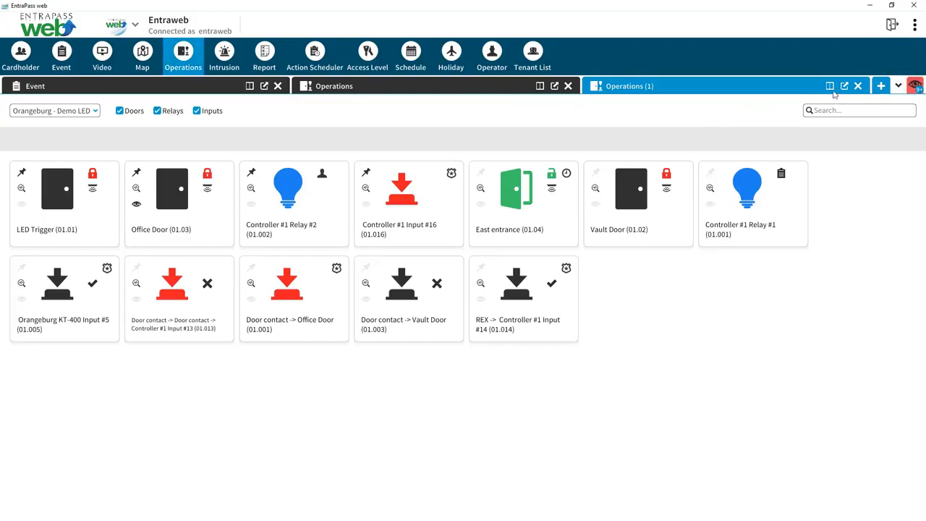
click(880, 86)
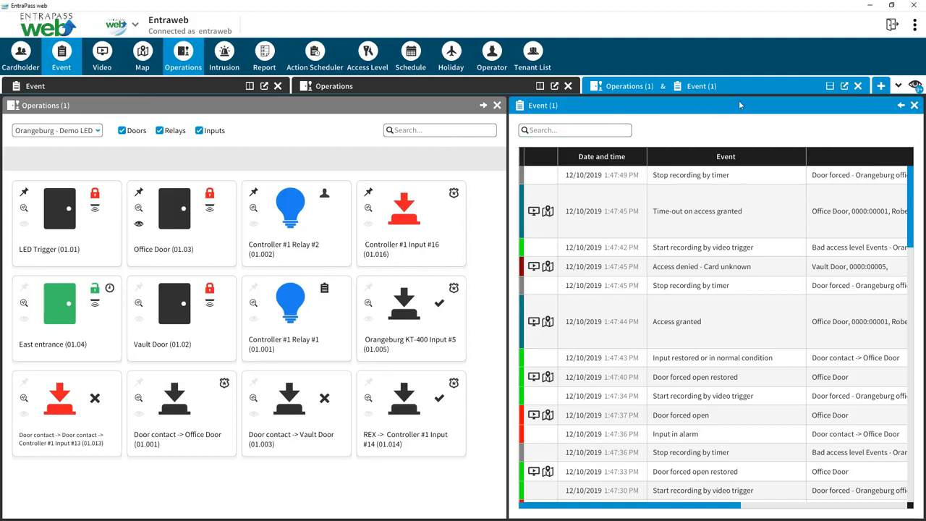
Switch the split to horizontal so Operations sits above the Event list, showing doors only
click(159, 130)
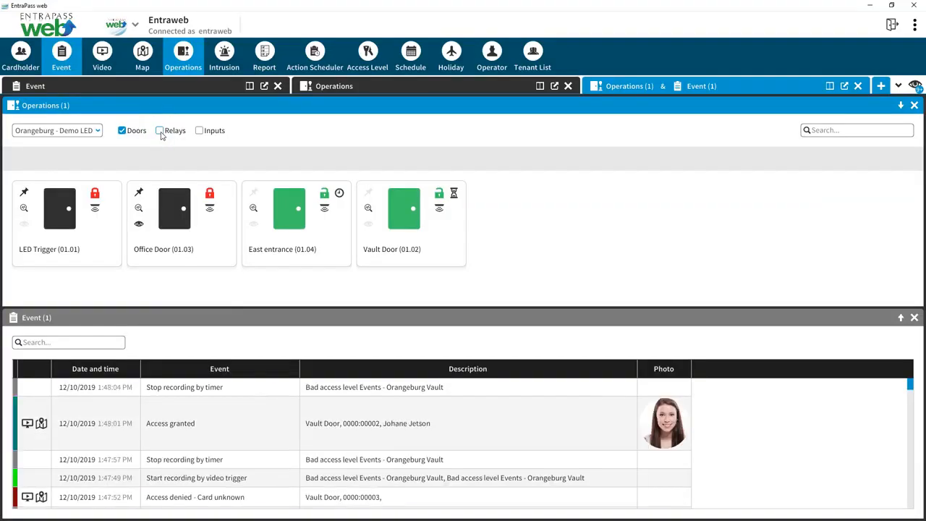